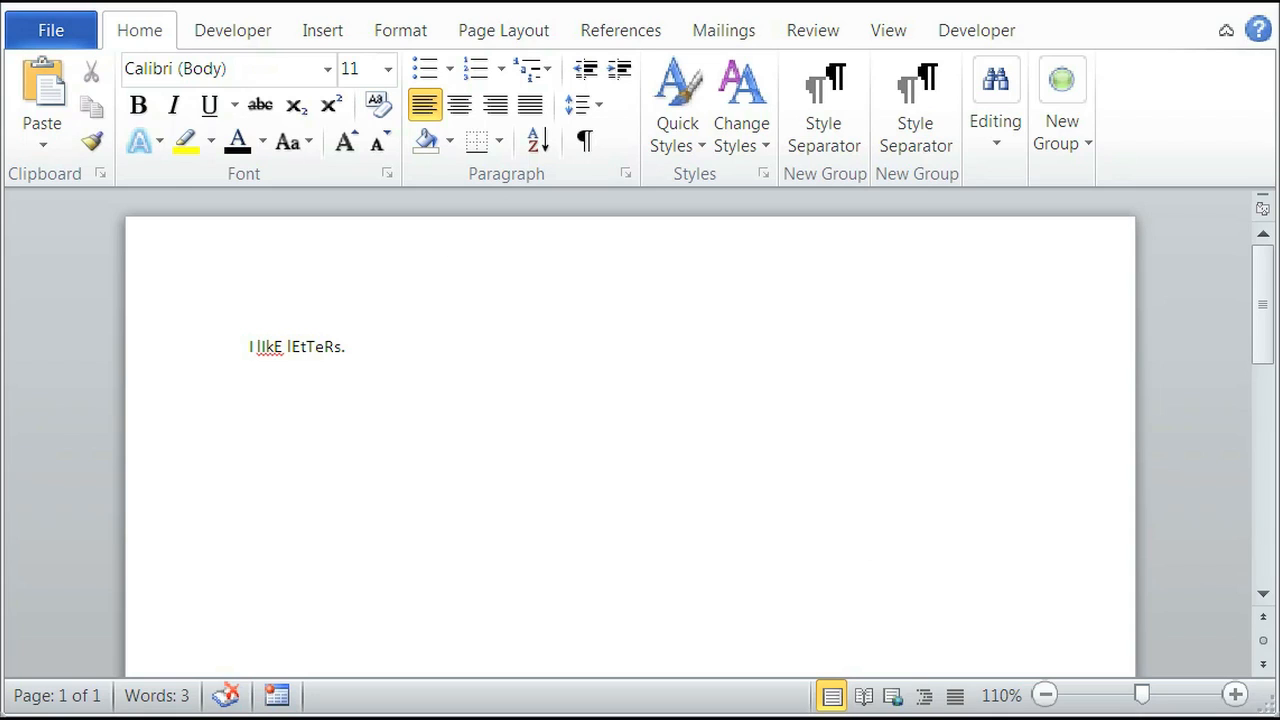
pyautogui.moveTo(306, 412)
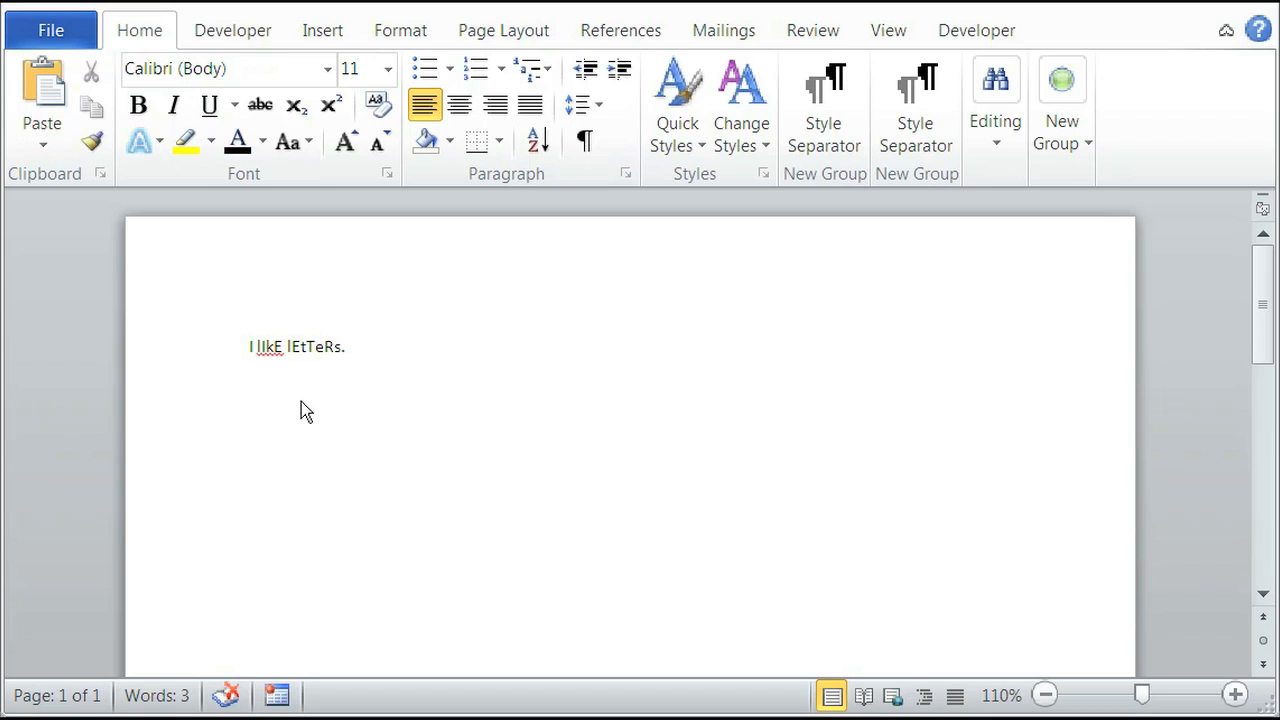
pyautogui.moveTo(307, 383)
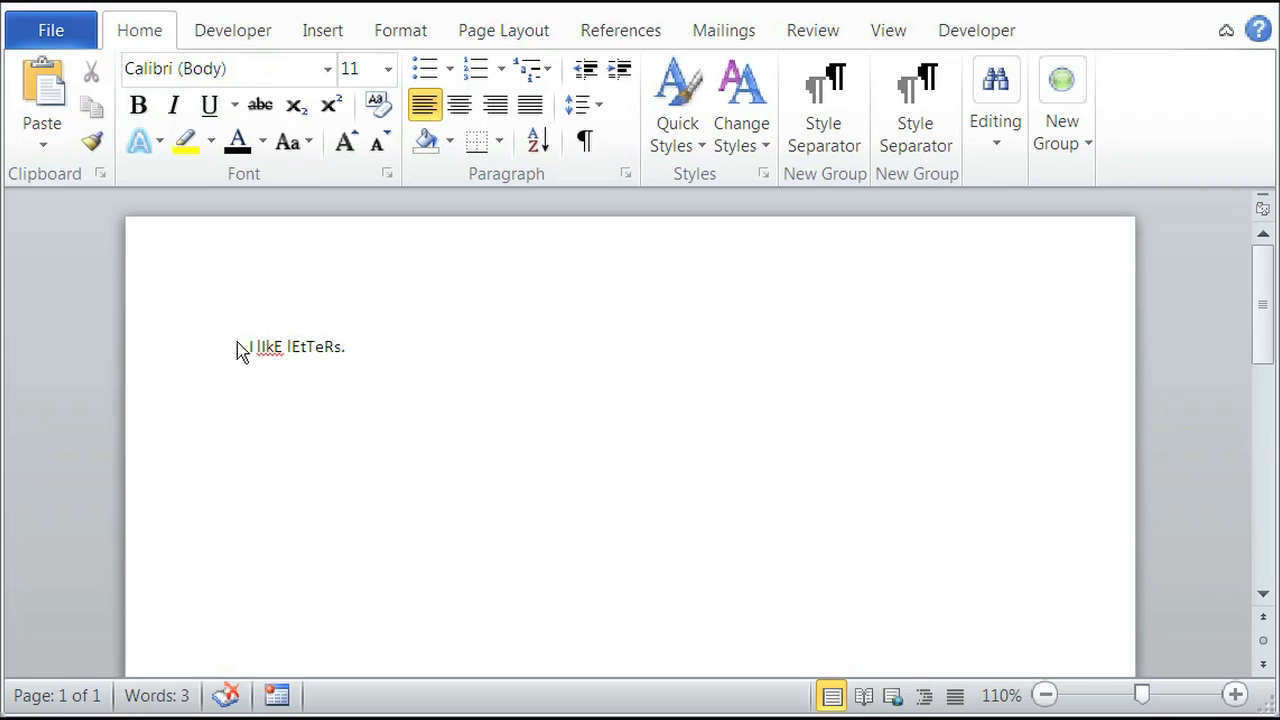
# Step: Lowercase the final 'E' of 'lIkE' so the second word reads 'lIke'
pyautogui.click(313, 346)
pyautogui.write('e')
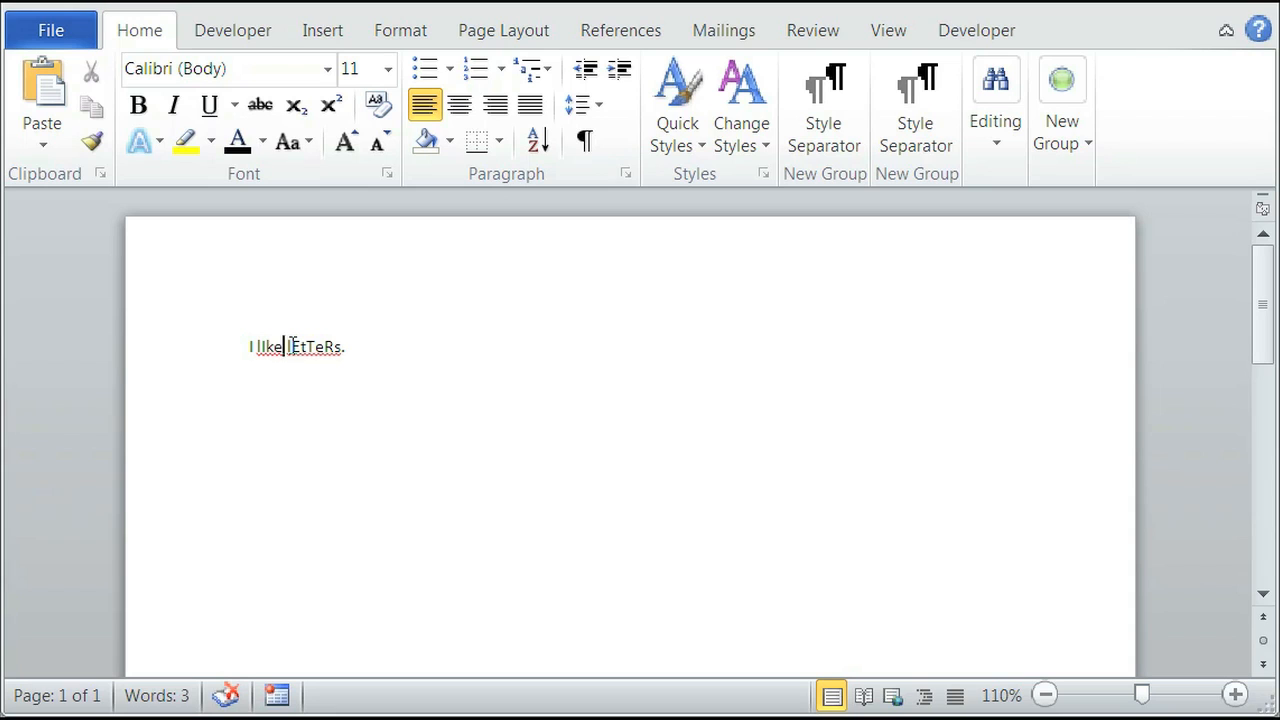
# Step: Select 'Et' in the third word and change it to lowercase via Change Case
pyautogui.doubleClick(296, 347)
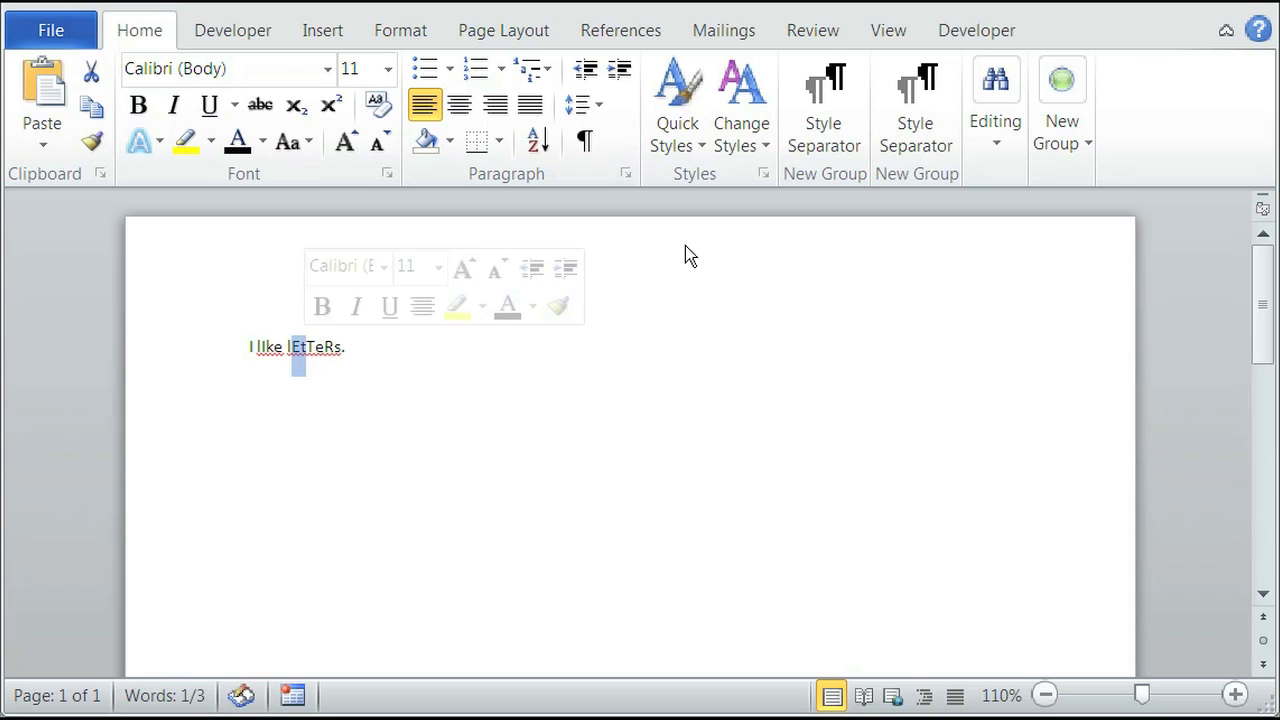
pyautogui.moveTo(288, 141)
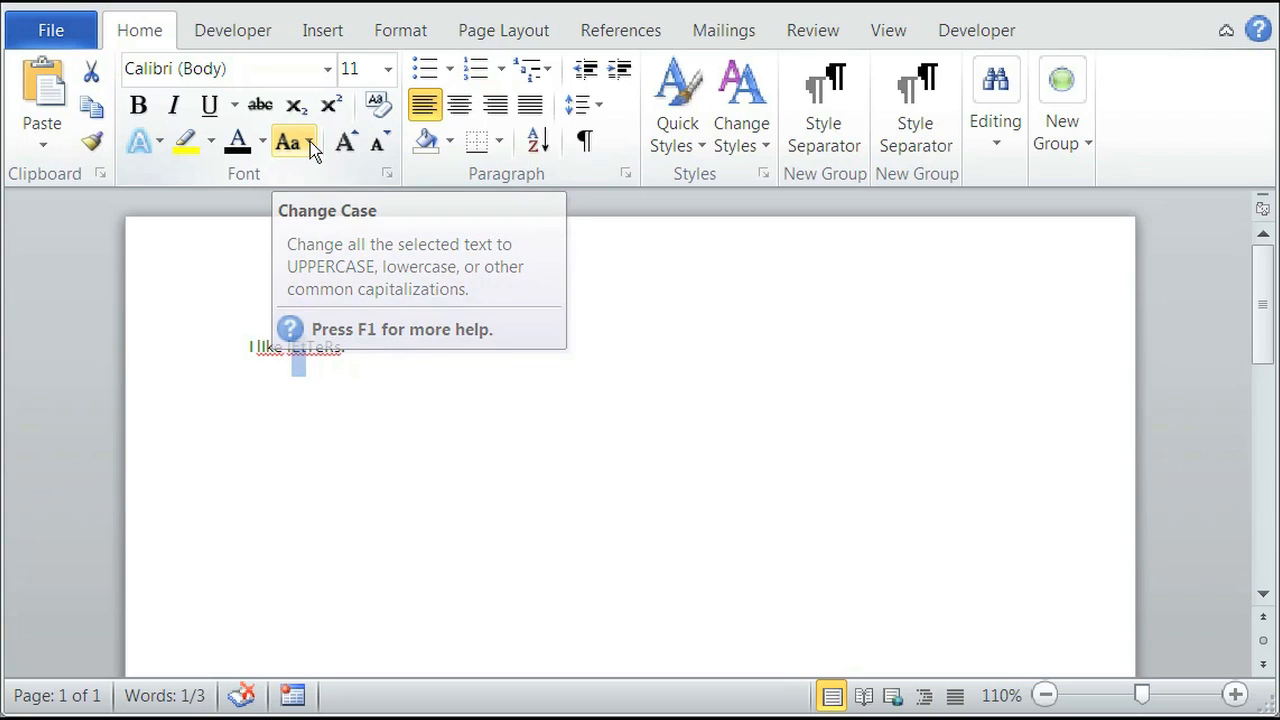
pyautogui.click(293, 141)
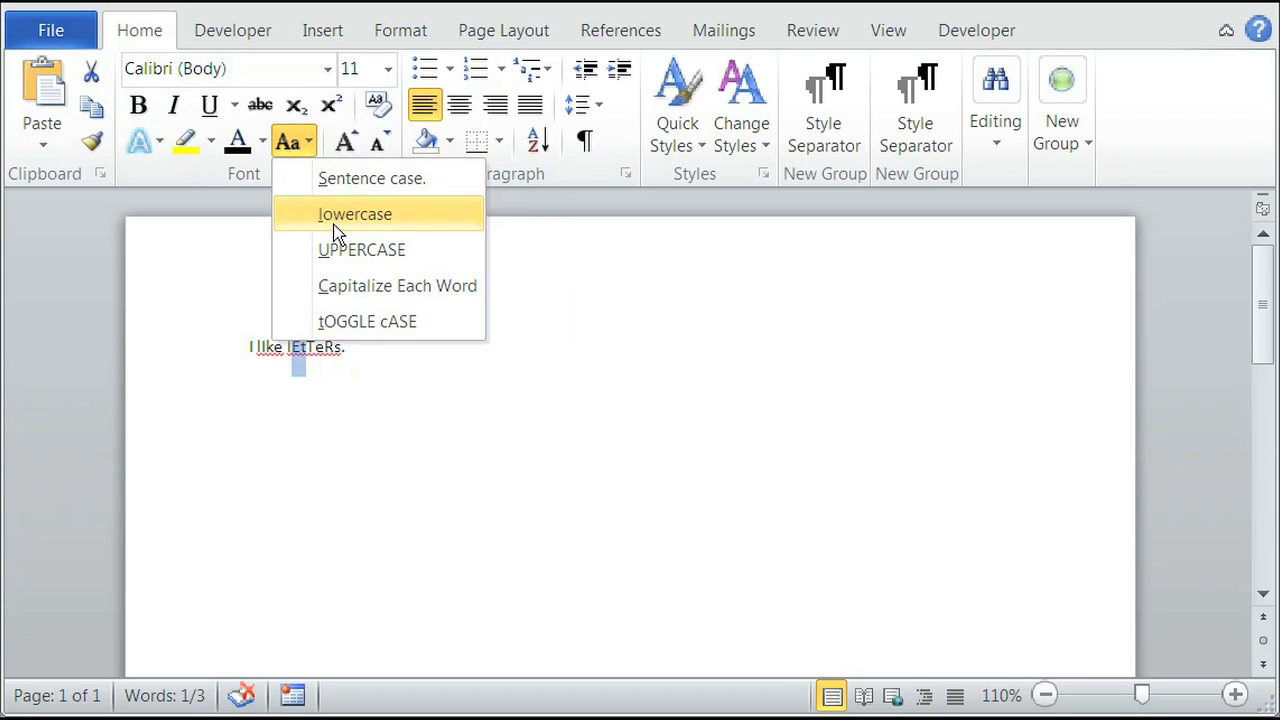
pyautogui.moveTo(348, 220)
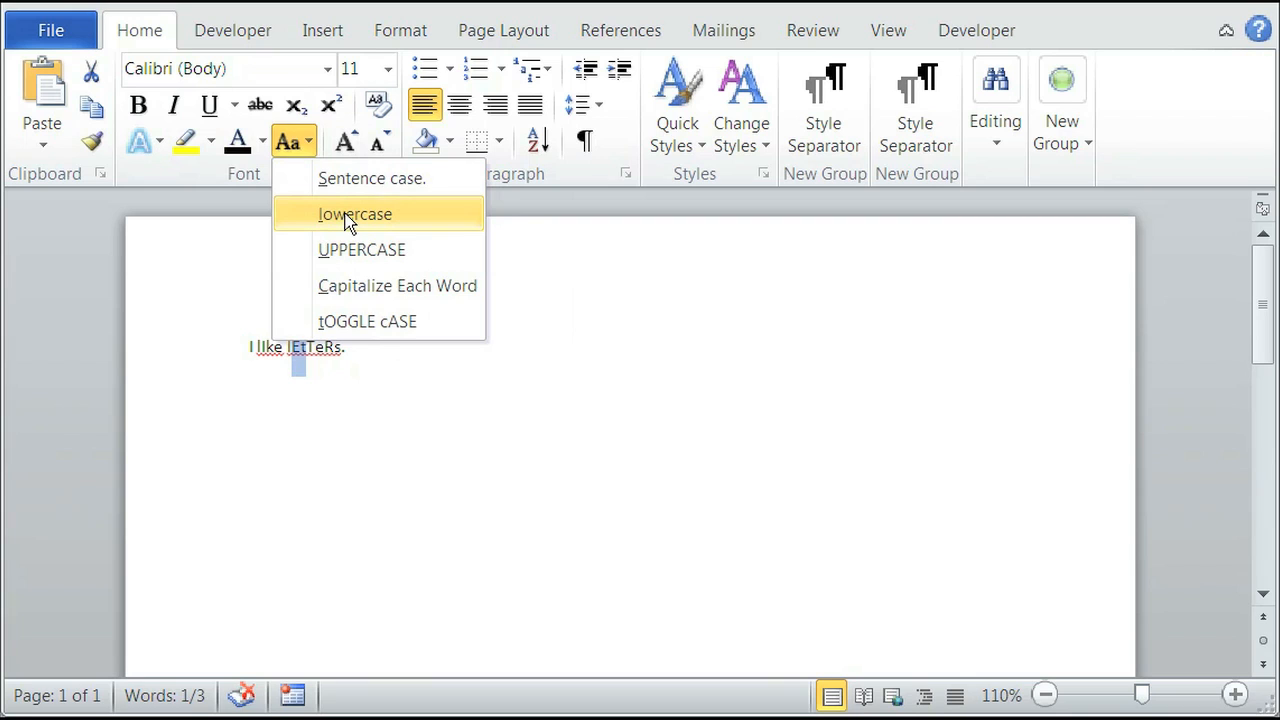
pyautogui.click(355, 214)
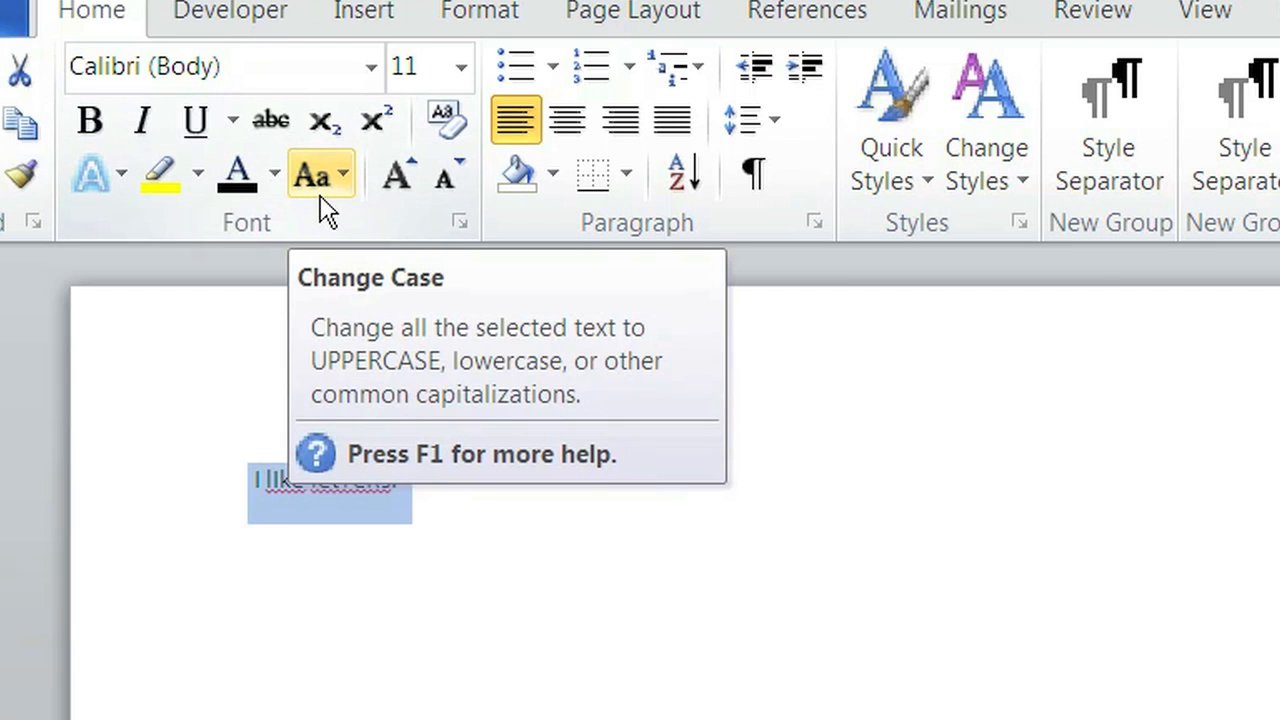
# Step: Apply Capitalize Each Word to the whole sentence from the Change Case menu
pyautogui.click(320, 173)
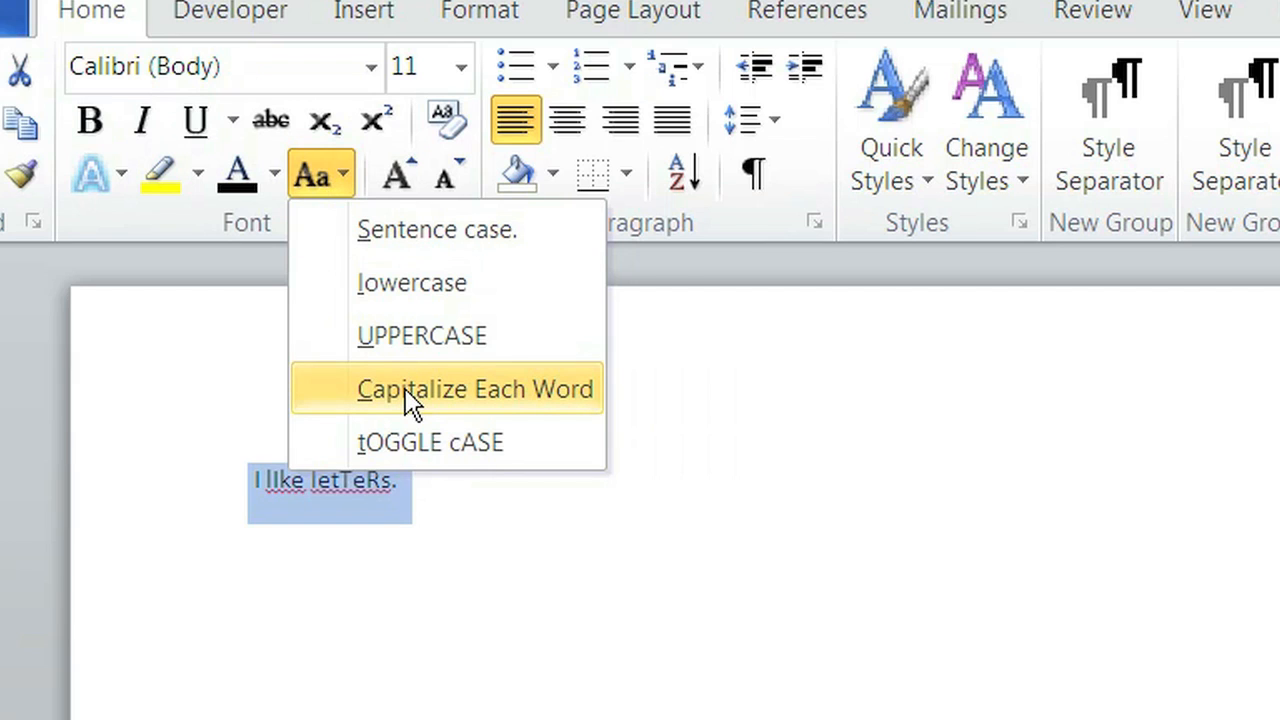
pyautogui.click(474, 388)
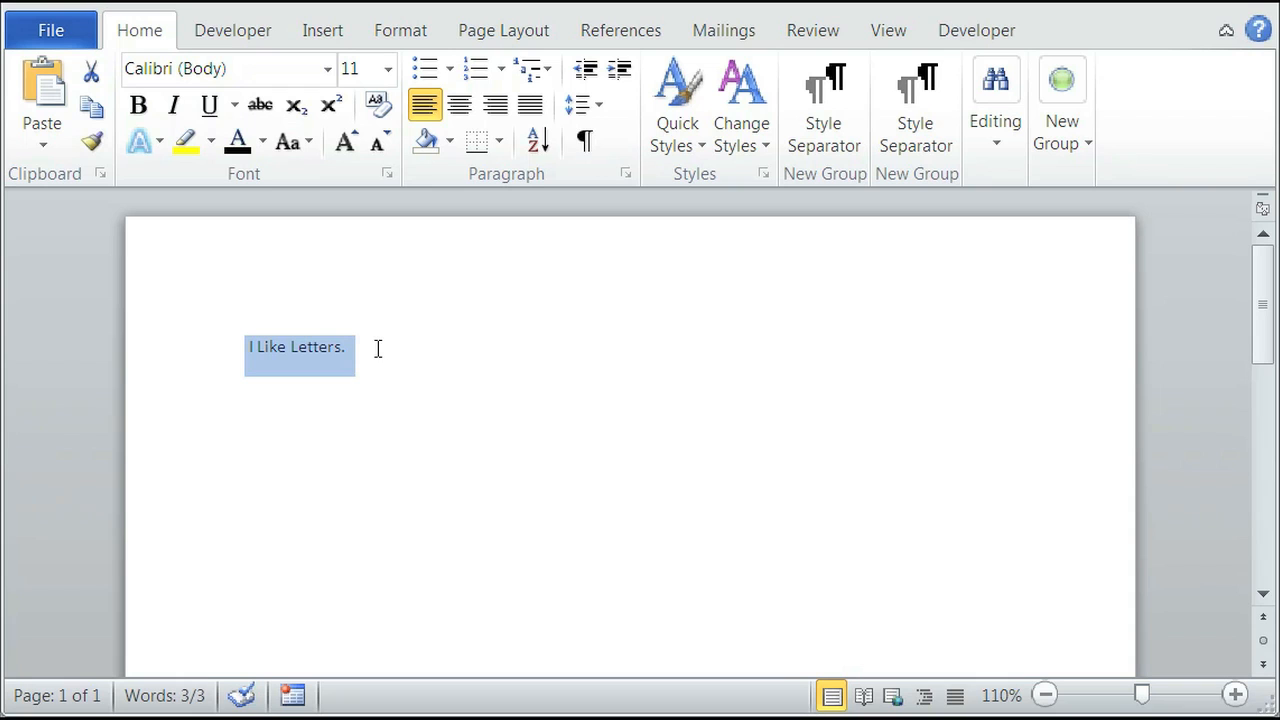
pyautogui.moveTo(290, 140)
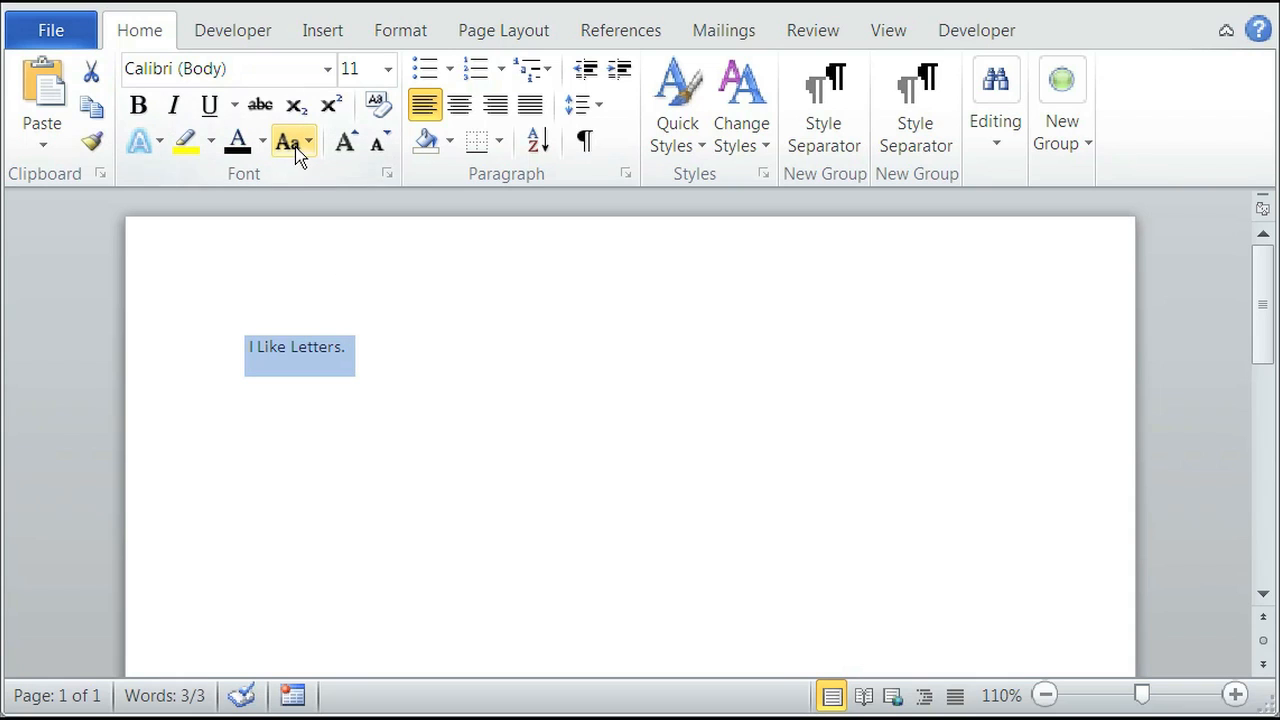
pyautogui.click(293, 141)
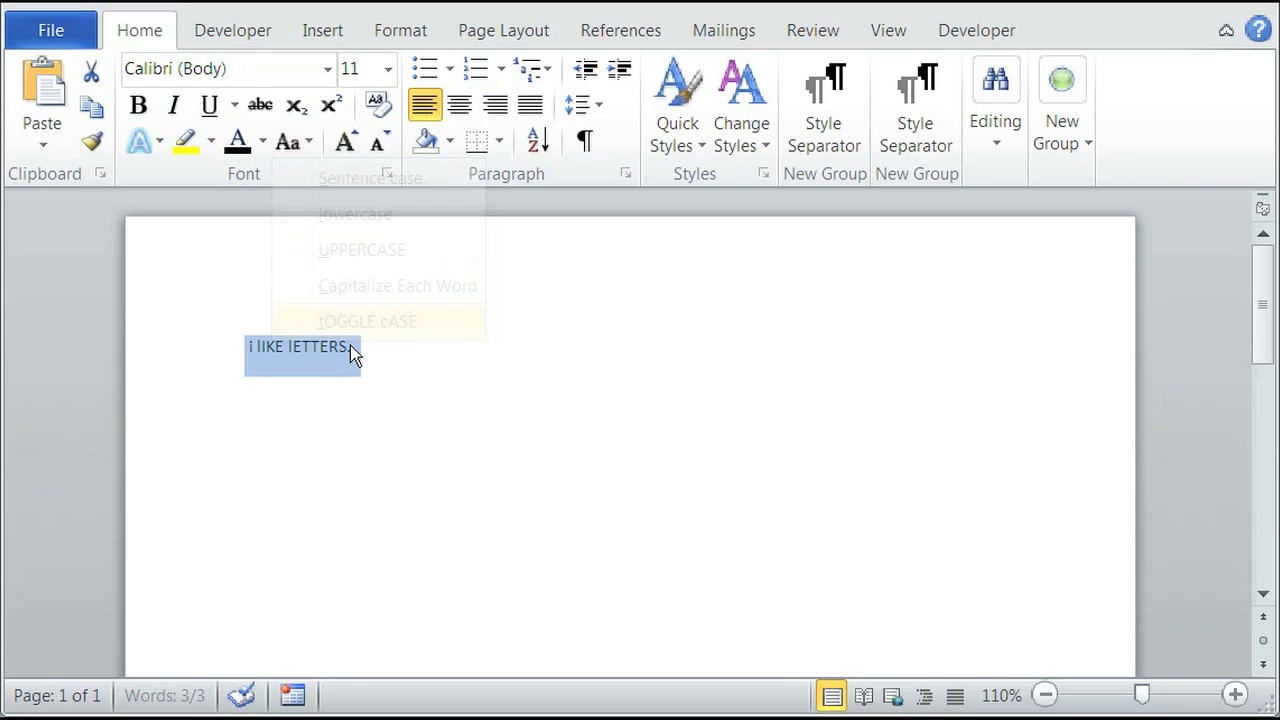